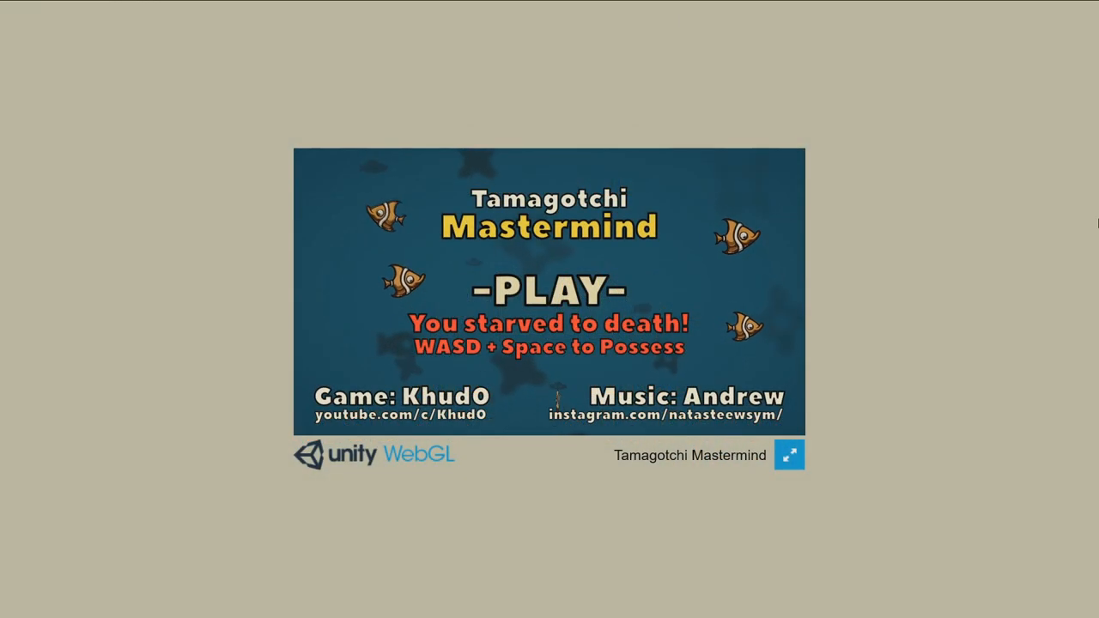
Switch the Grip of Despair WebGL player to fullscreen to show its Wake Up and Quit menu
left_click(788, 455)
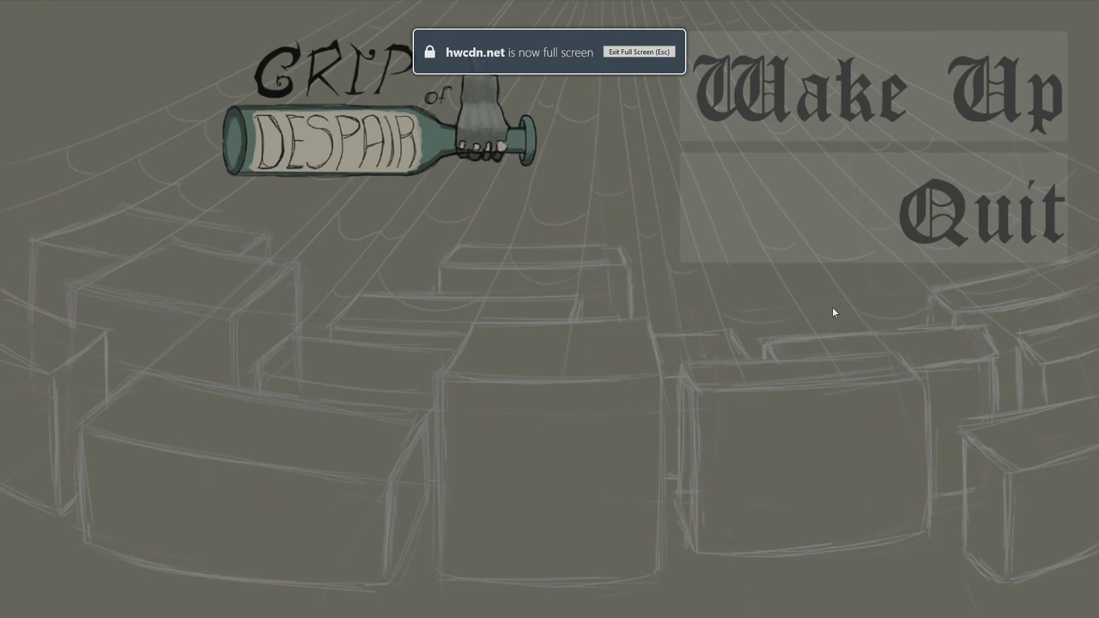